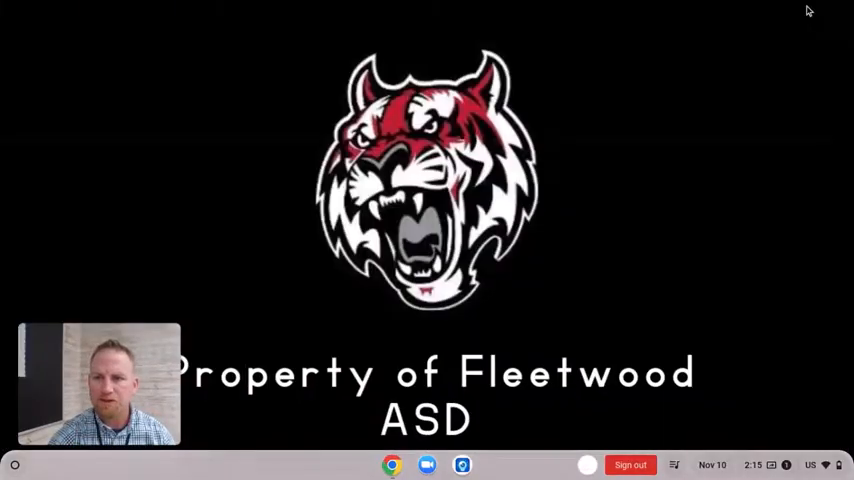
mouse_move(660, 180)
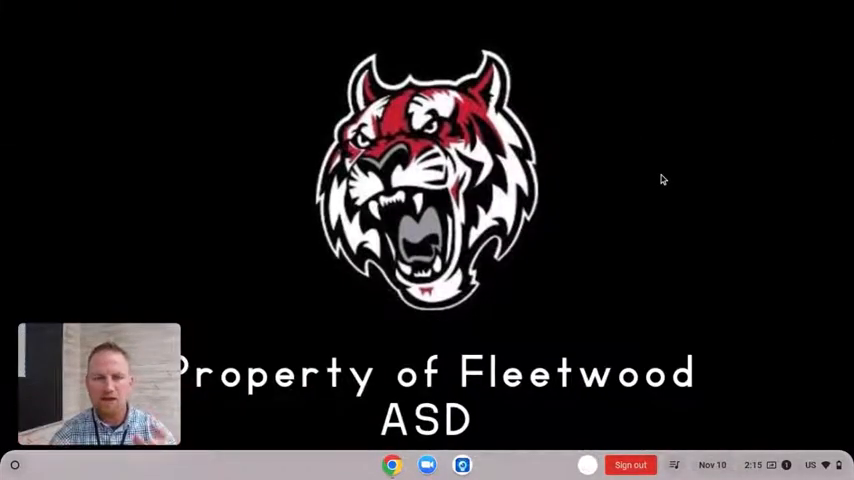
mouse_move(660, 178)
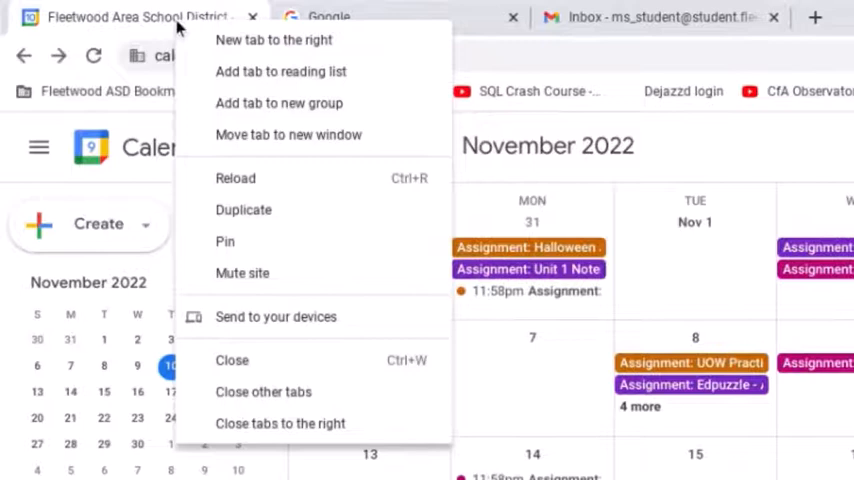
mouse_move(224, 242)
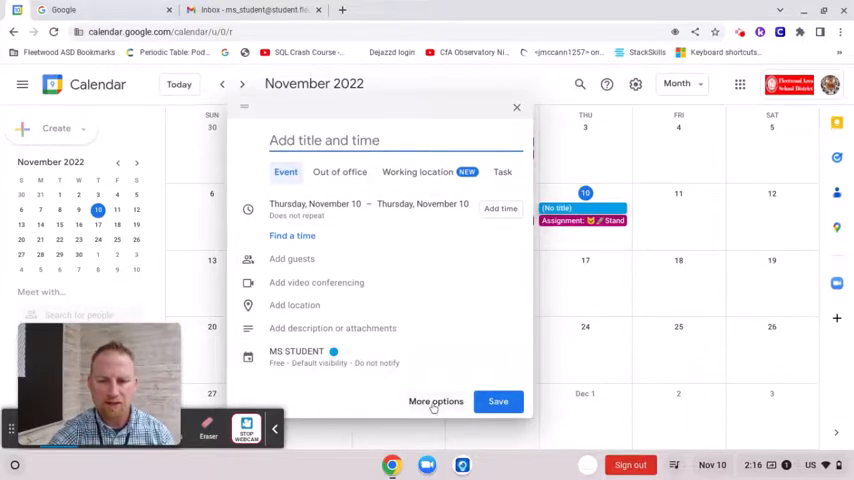
- Title the new event 'Band Lesson' in the full editing form
click(436, 400)
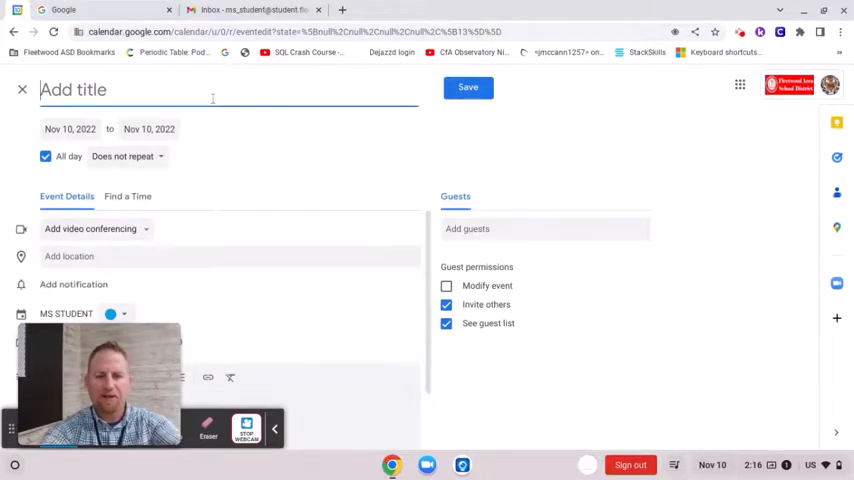
text(B)
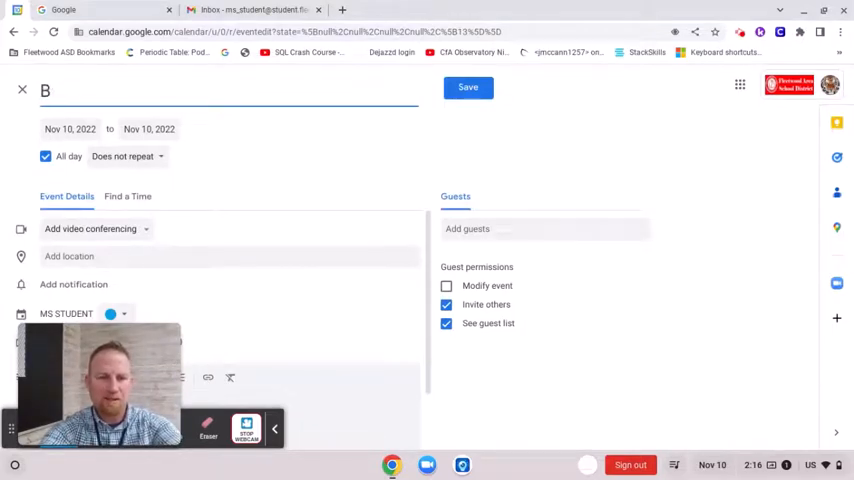
text(and Less)
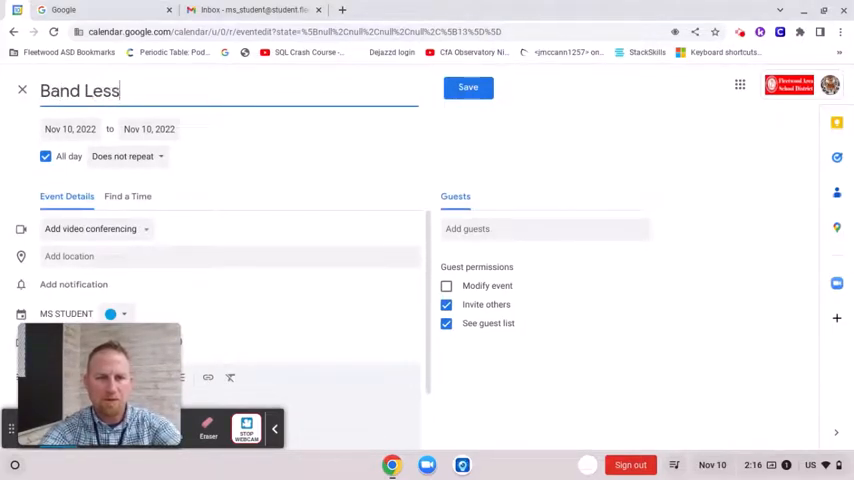
text(on)
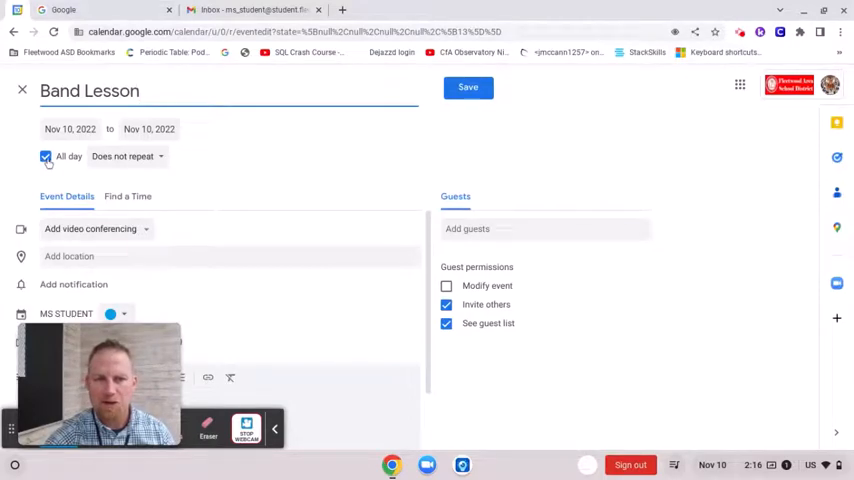
- Make the event timed rather than all-day, starting at 2:45pm
click(44, 156)
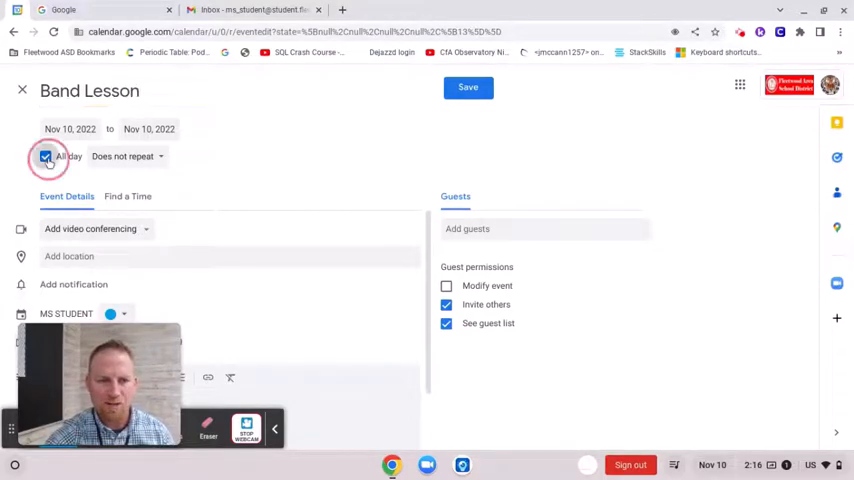
click(44, 156)
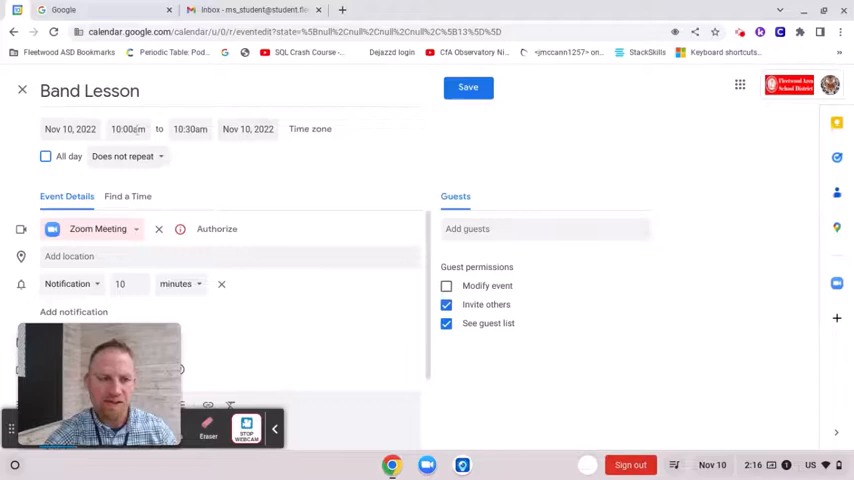
click(128, 128)
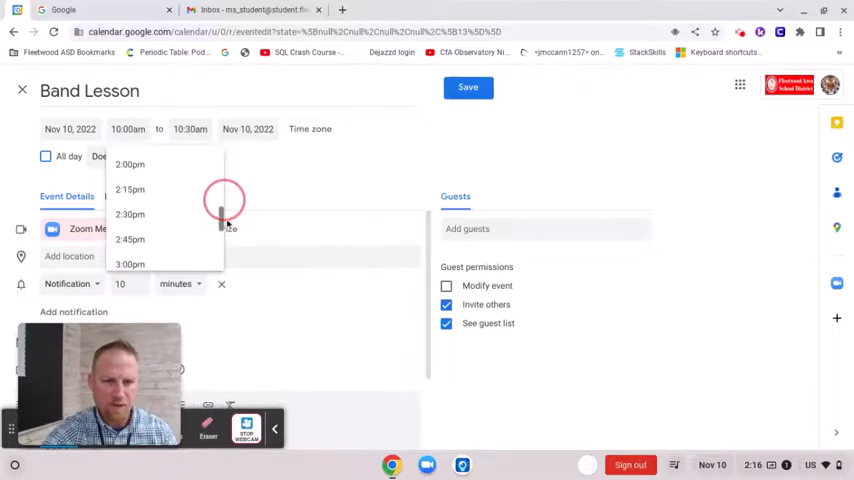
click(128, 240)
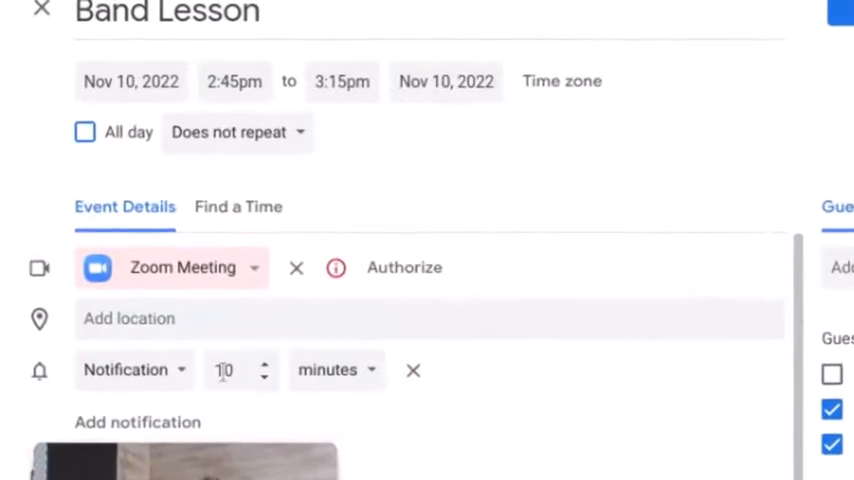
click(132, 368)
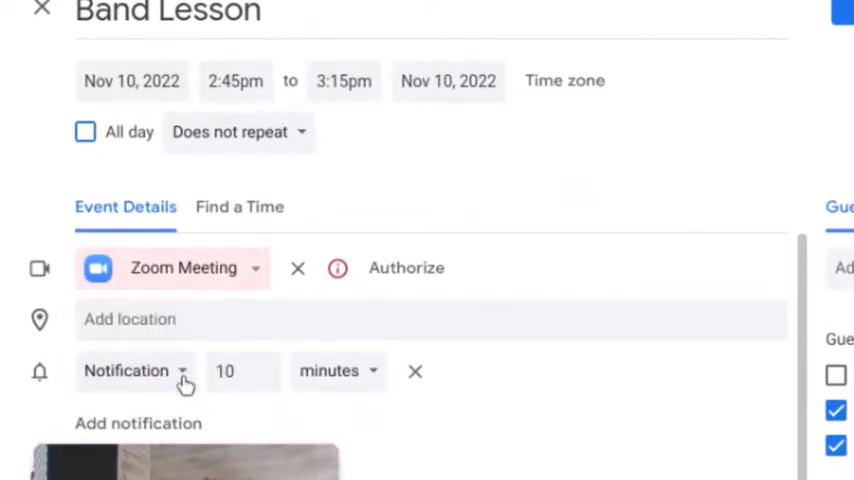
mouse_move(652, 408)
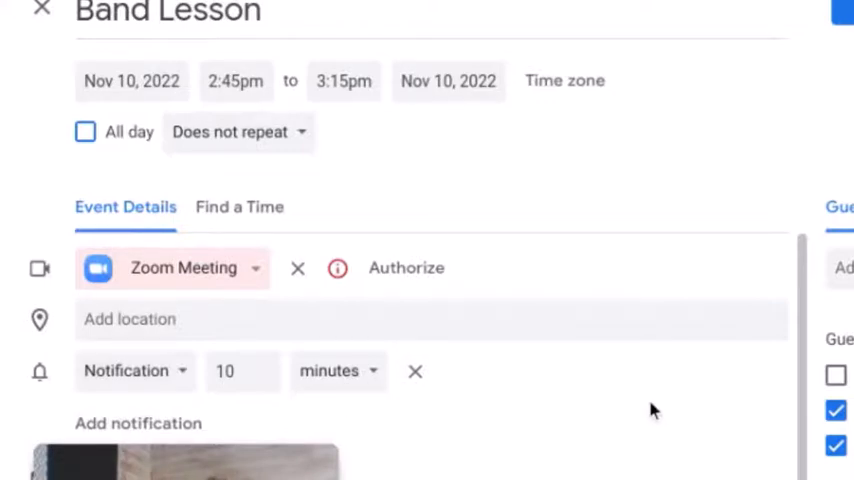
- Save the Band Lesson event with its 10-minute notification
click(436, 168)
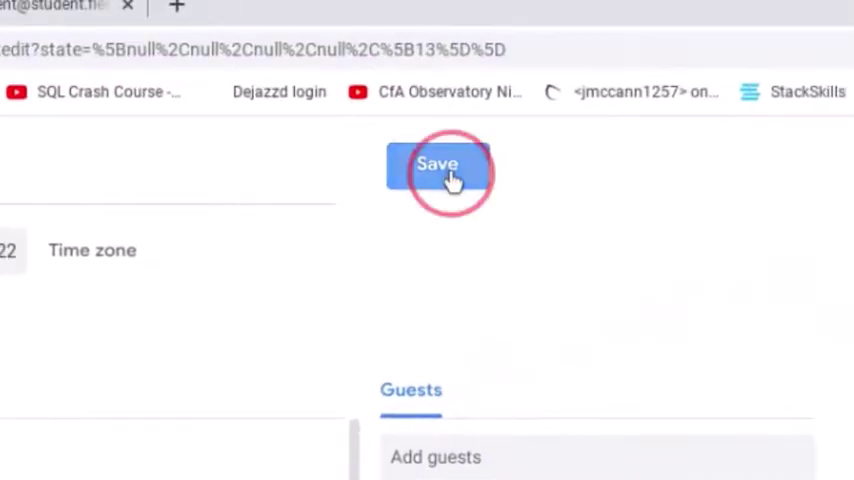
click(436, 164)
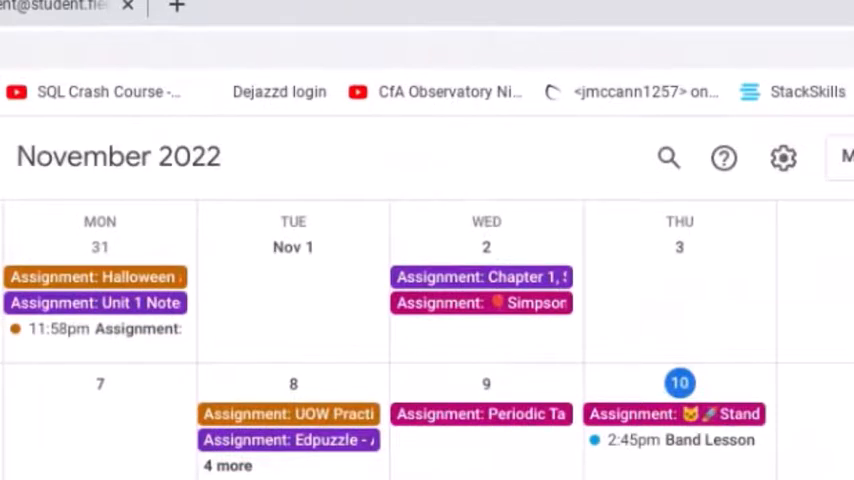
mouse_move(468, 132)
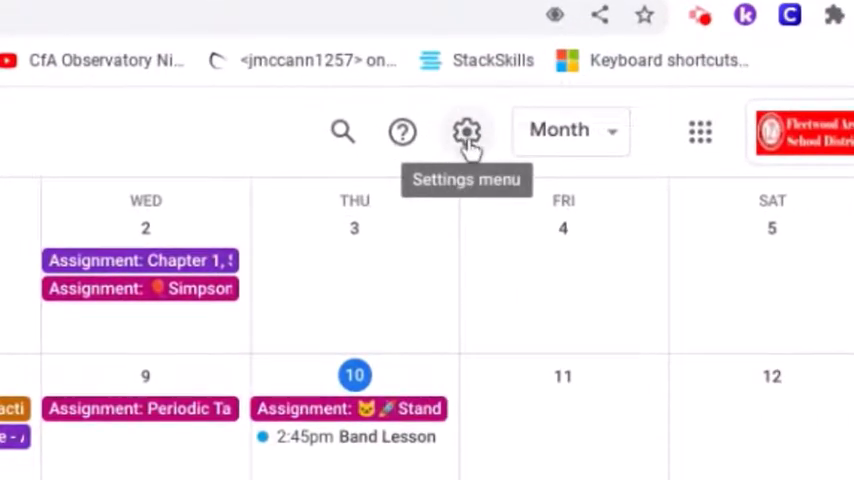
- Reach Notification settings and confirm desktop notifications with Play notification sounds on
click(466, 132)
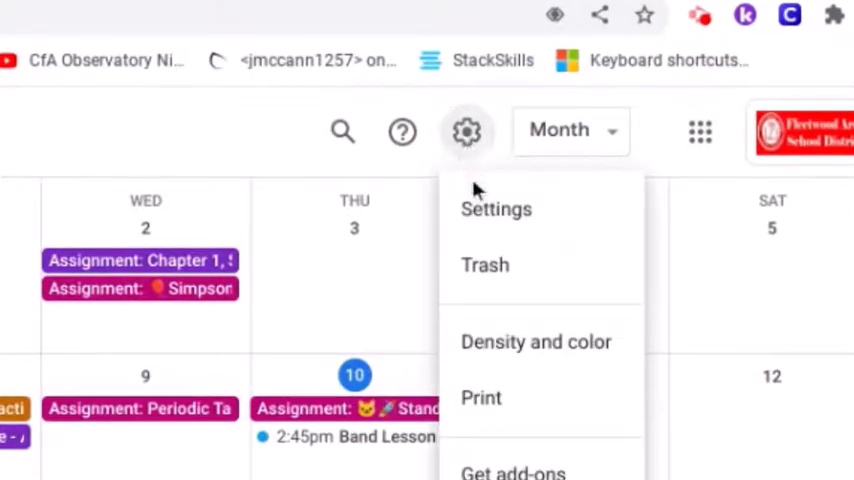
click(496, 208)
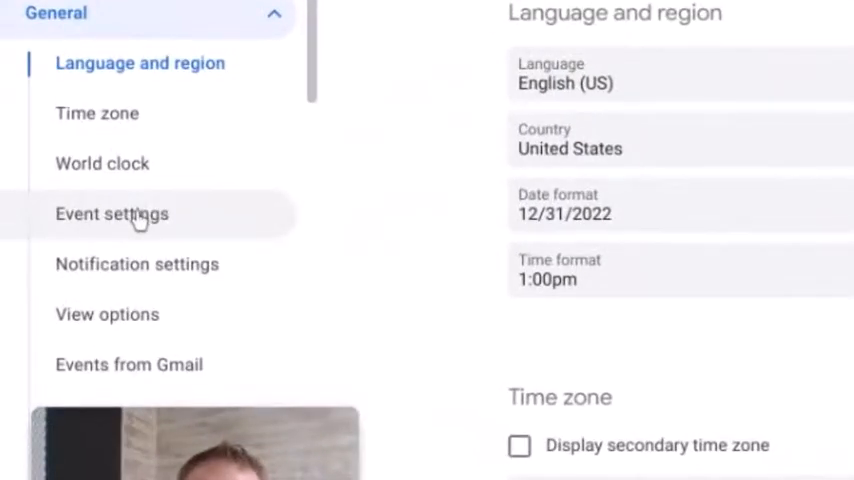
click(112, 212)
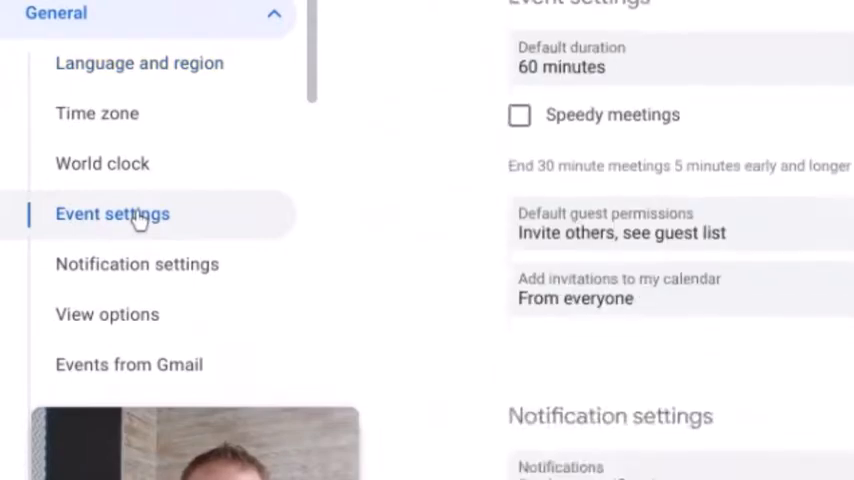
scroll(down, 3)
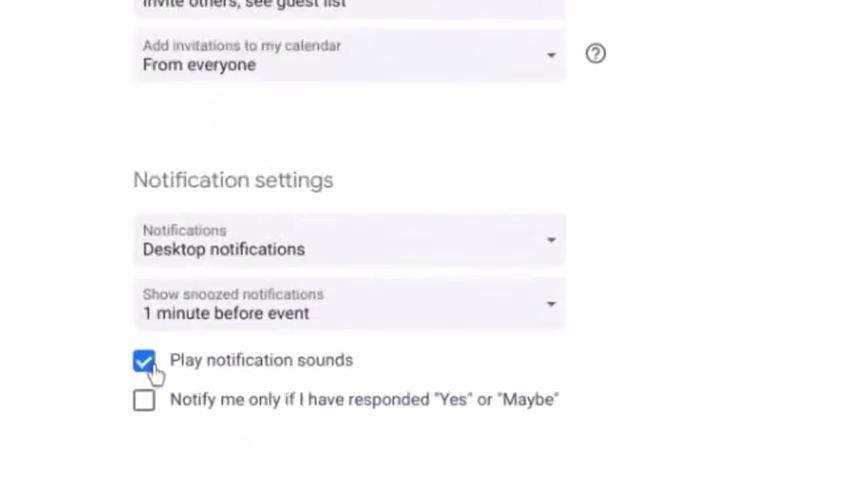
mouse_move(316, 376)
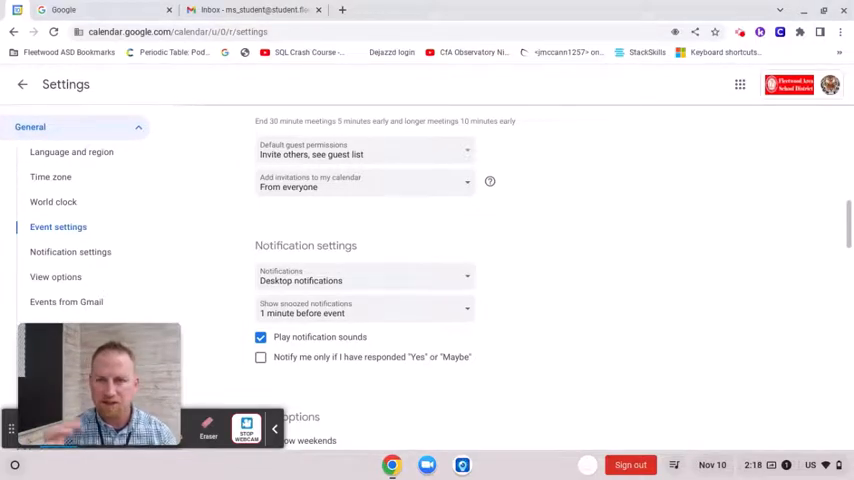
scroll(down, 3)
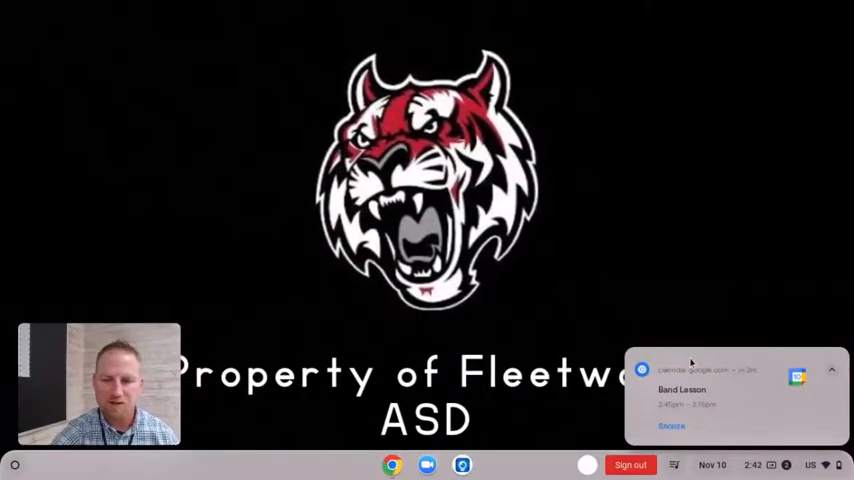
mouse_move(752, 404)
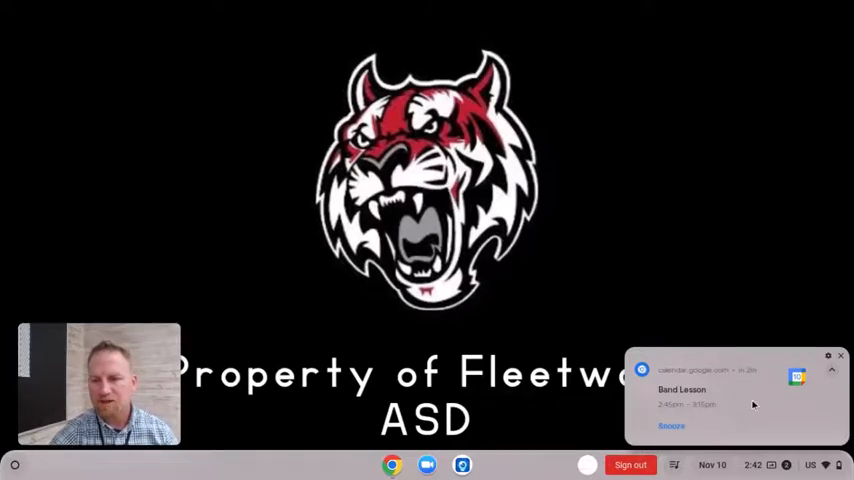
mouse_move(752, 384)
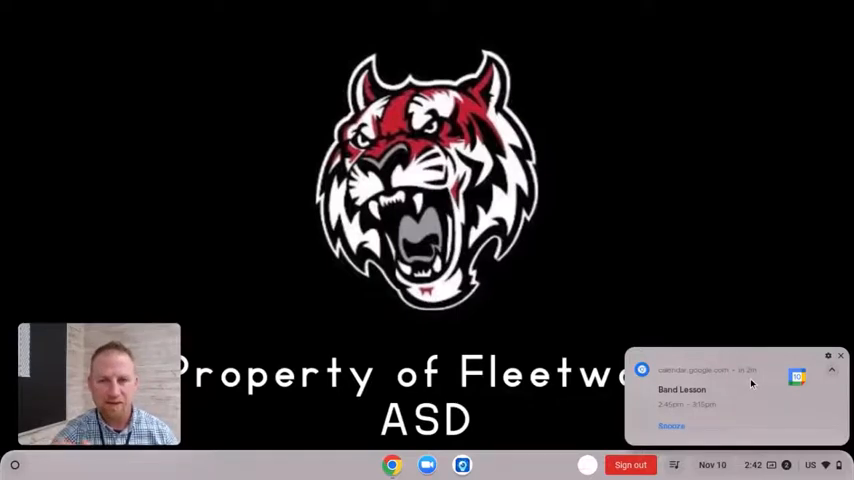